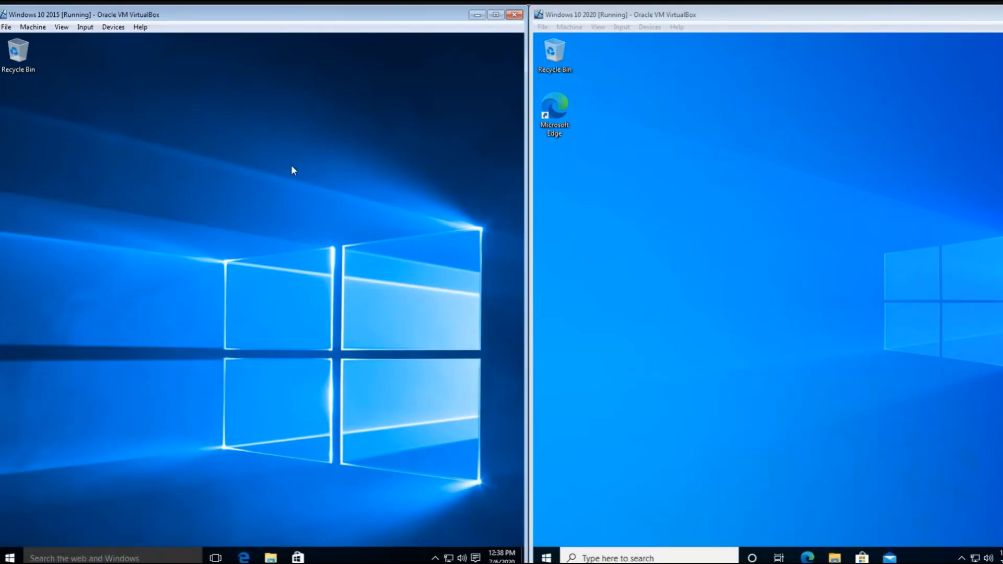
mouse_move(771, 222)
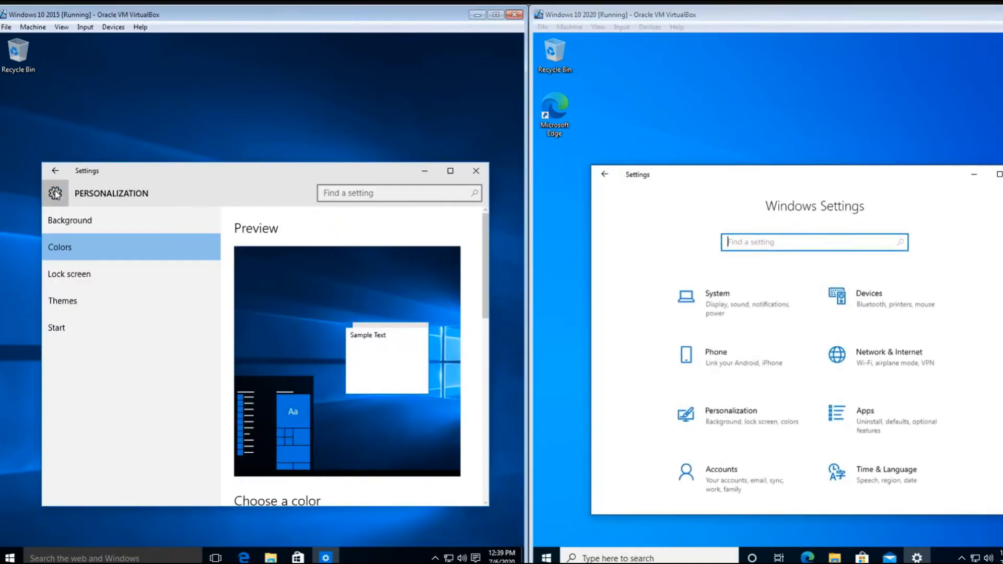
Step: Open Windows Settings from the Start menu in a Windows 10 VM
click(55, 171)
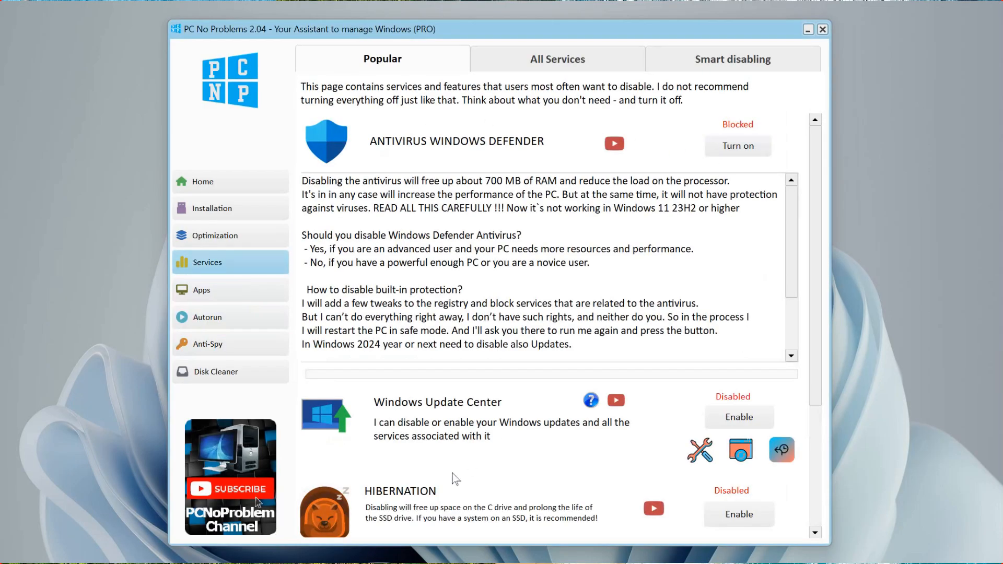
Step: Step through Services smart disabling, Optimization, Autorun and Disk Cleaner in PC No Problems
click(733, 59)
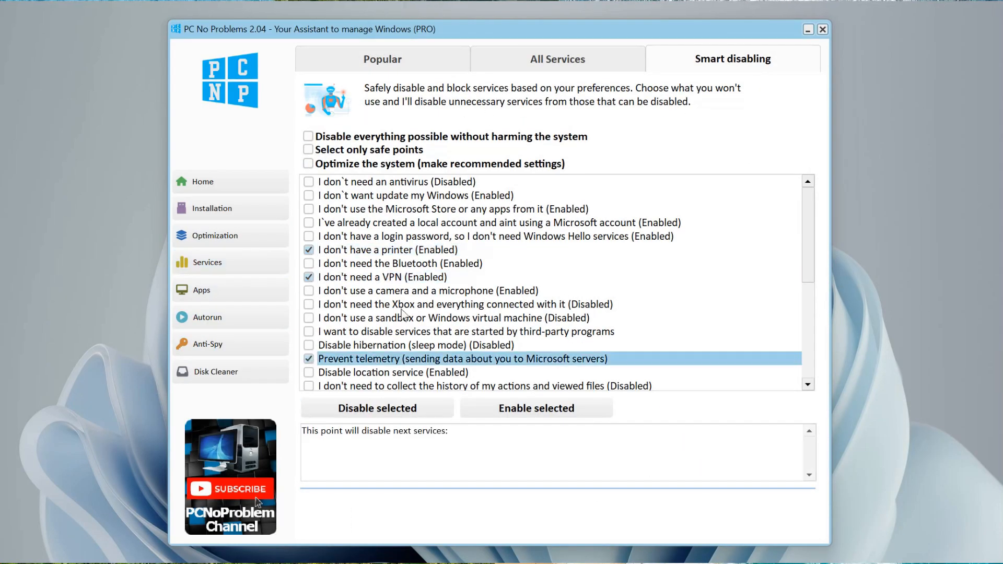
click(215, 236)
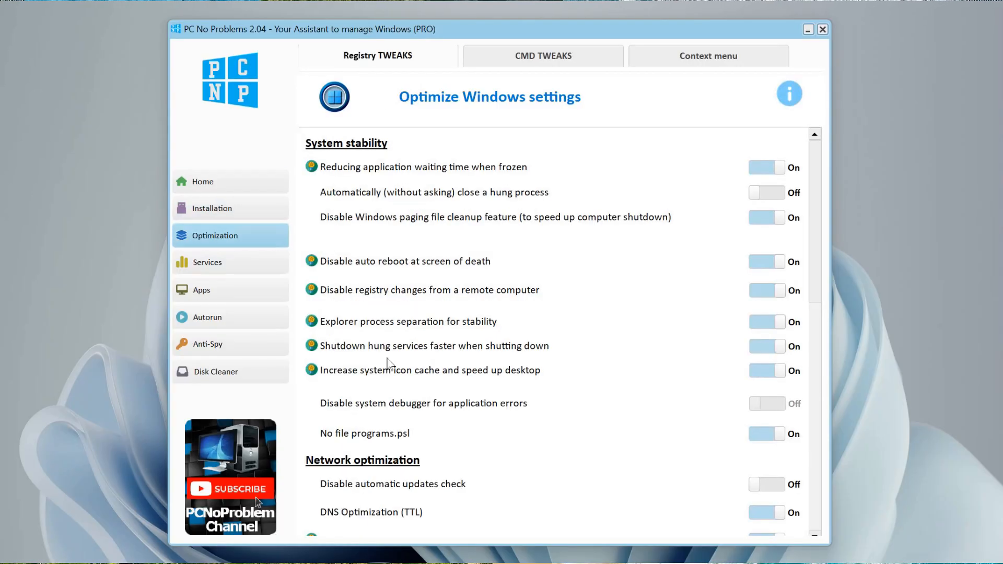
click(207, 317)
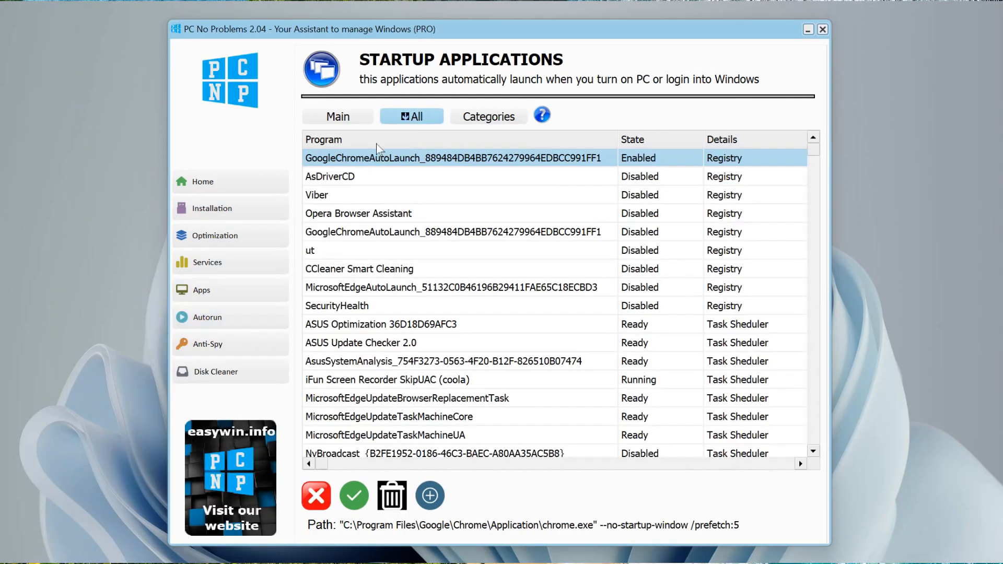
click(216, 372)
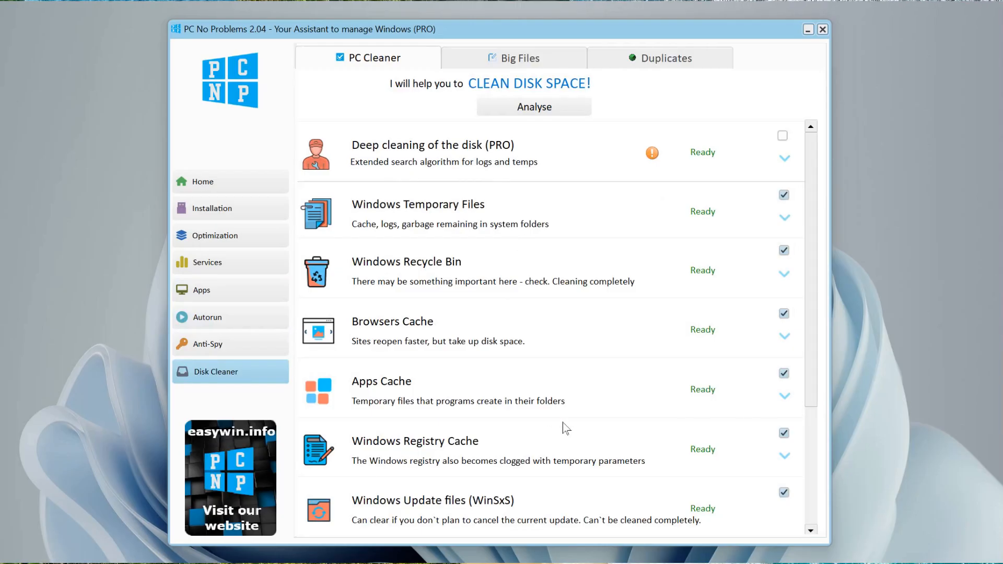
click(659, 57)
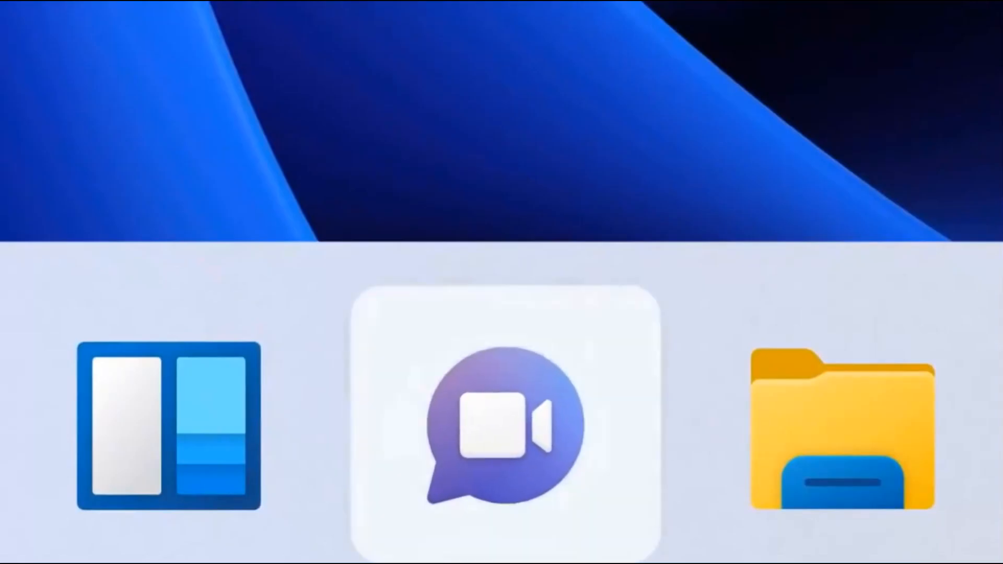
click(502, 426)
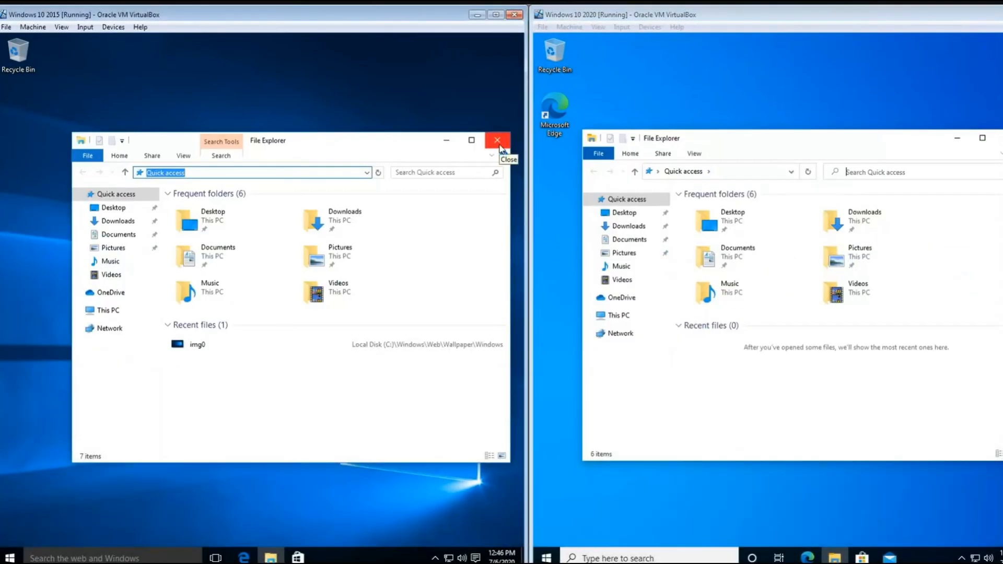
Step: Close File Explorer and open the Action Center in the 2015 Windows 10 machine
click(498, 140)
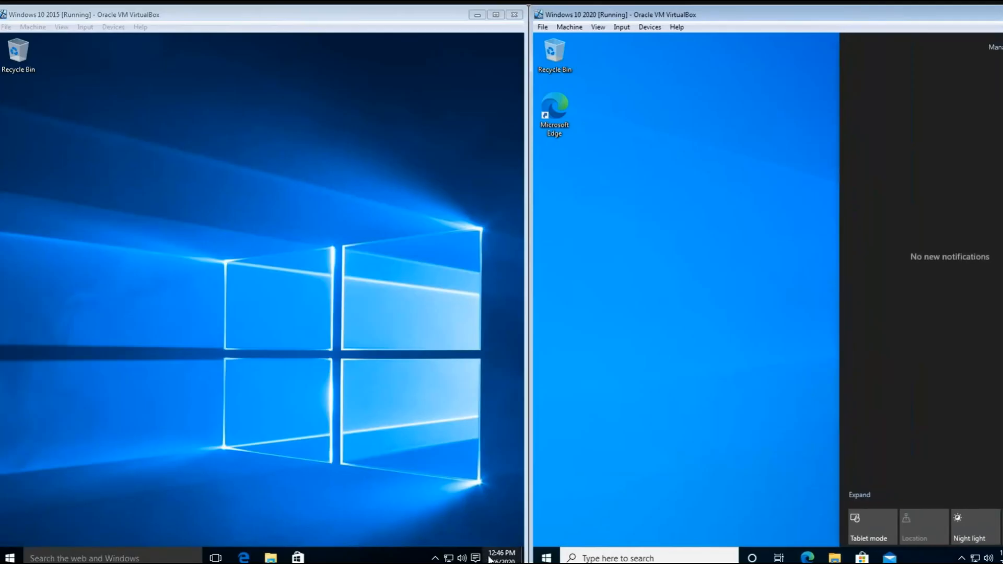
click(476, 558)
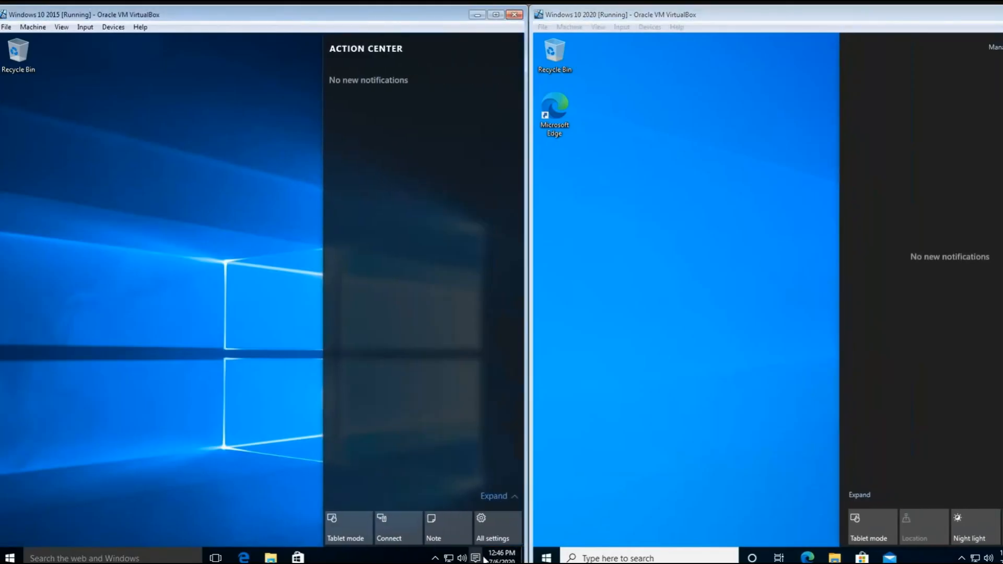